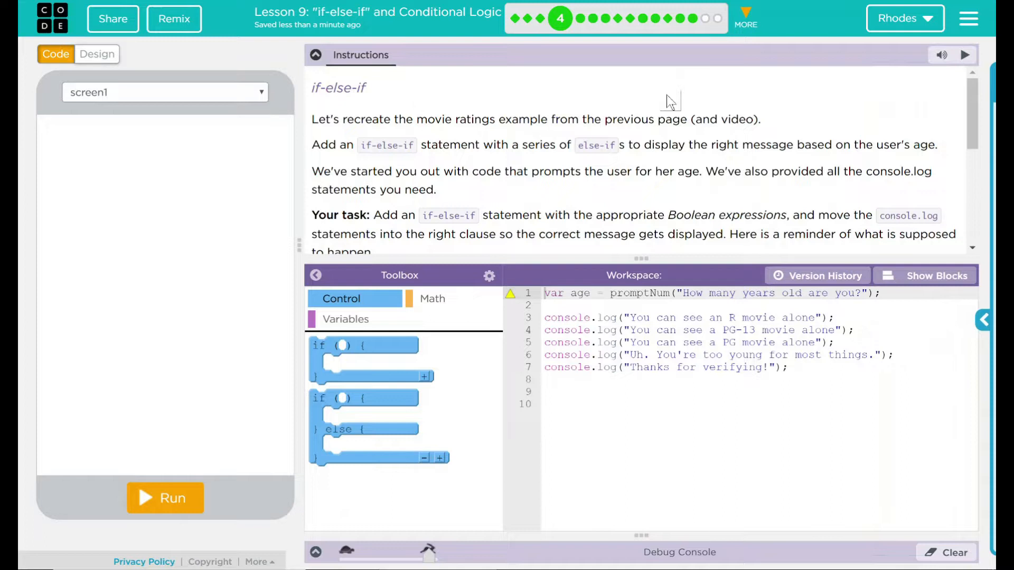
mouse_move(895, 114)
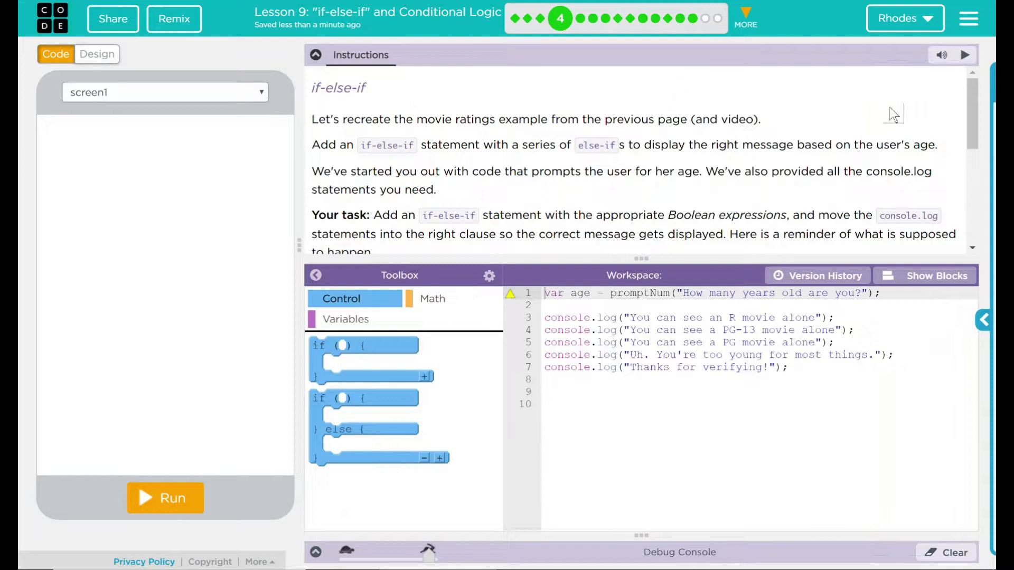
Step: Scroll through the workspace around the age prompt and console.log statements
scroll("down", 3)
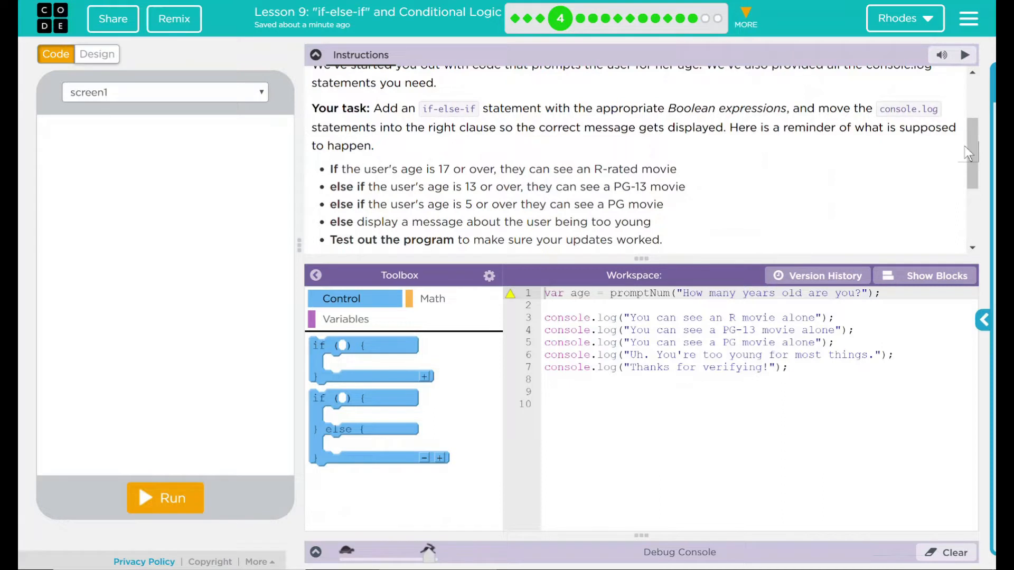
mouse_move(695, 215)
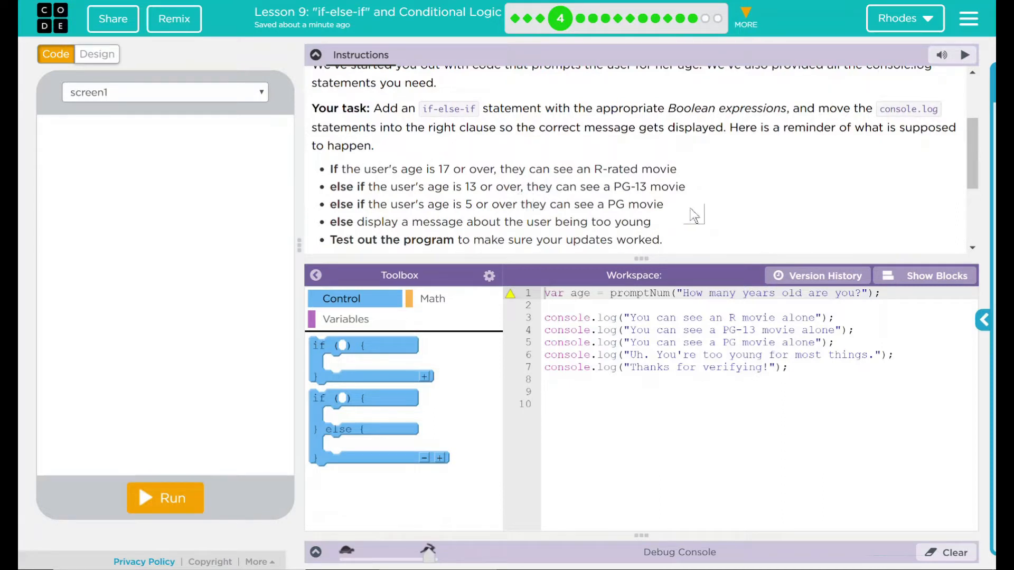
scroll("down", 3)
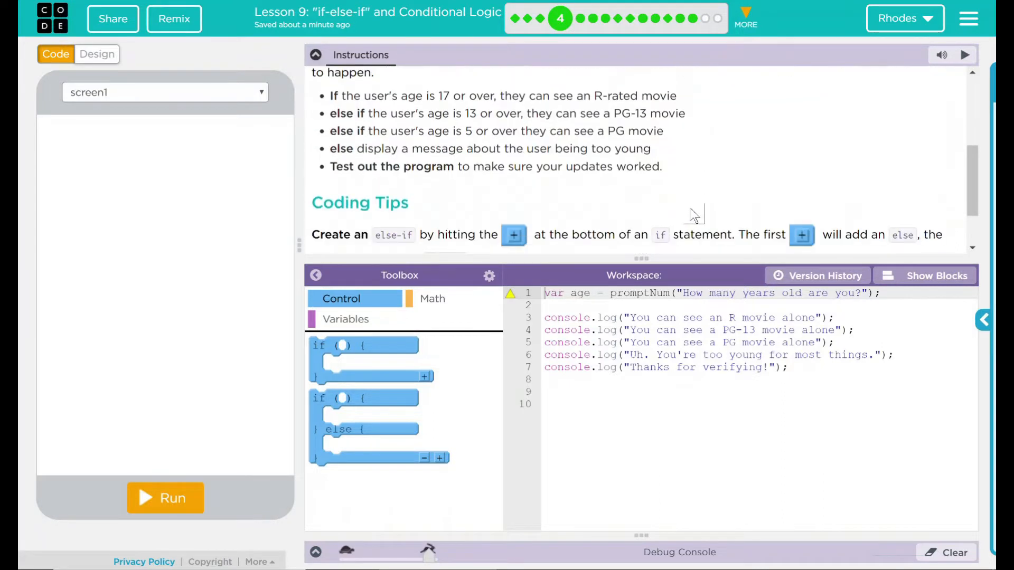
scroll("down", 3)
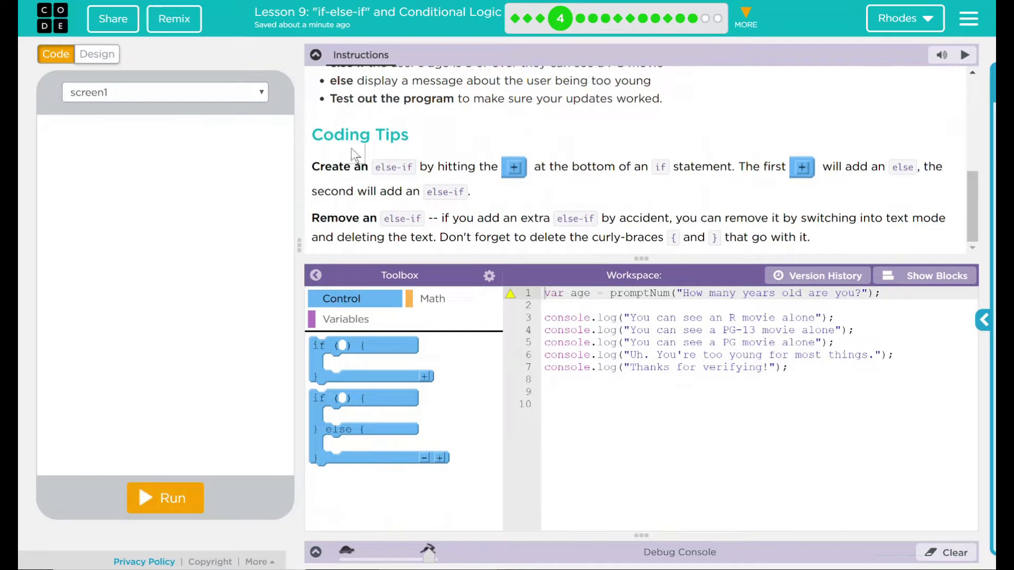
mouse_move(695, 155)
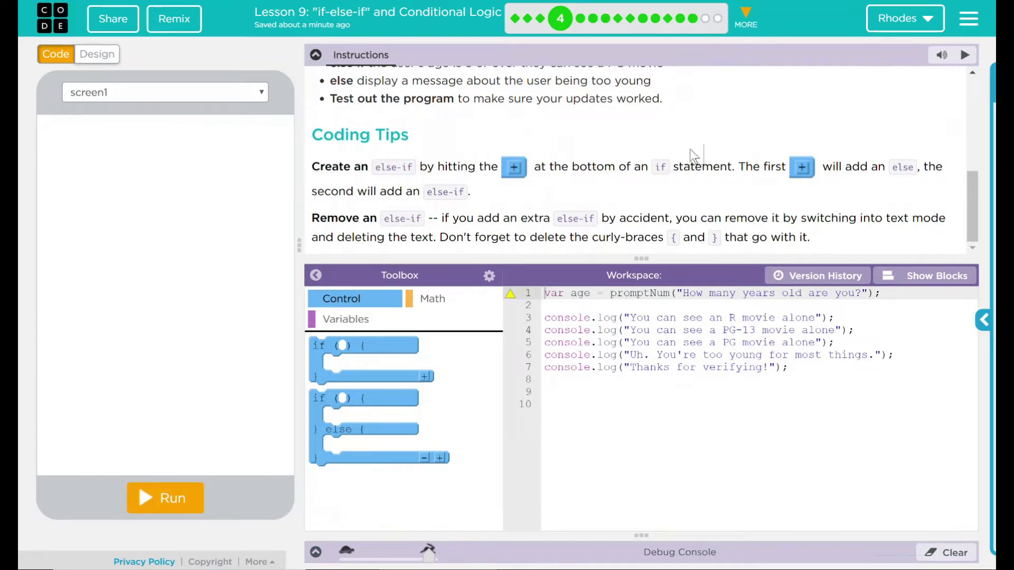
mouse_move(465, 127)
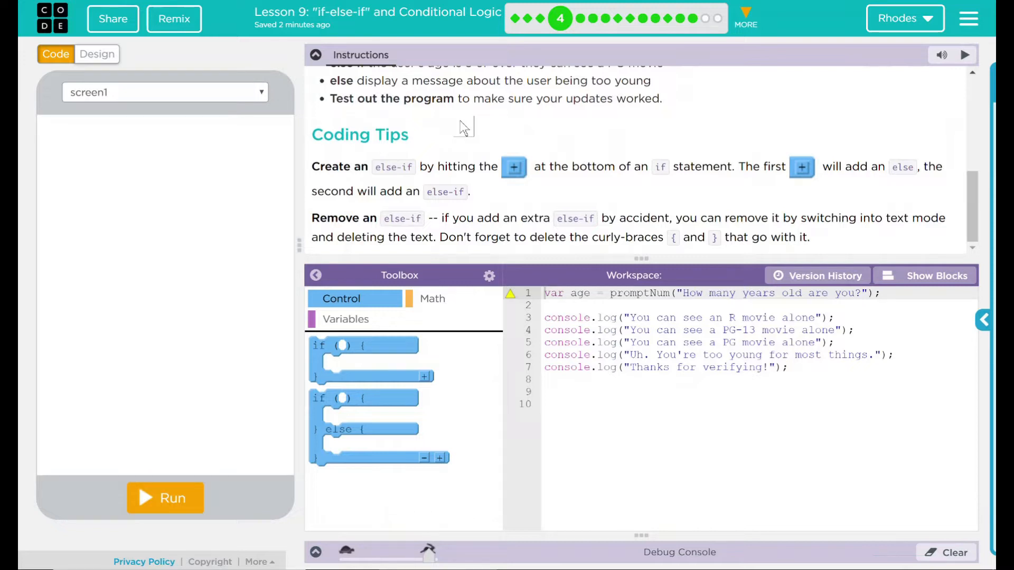
mouse_move(560, 171)
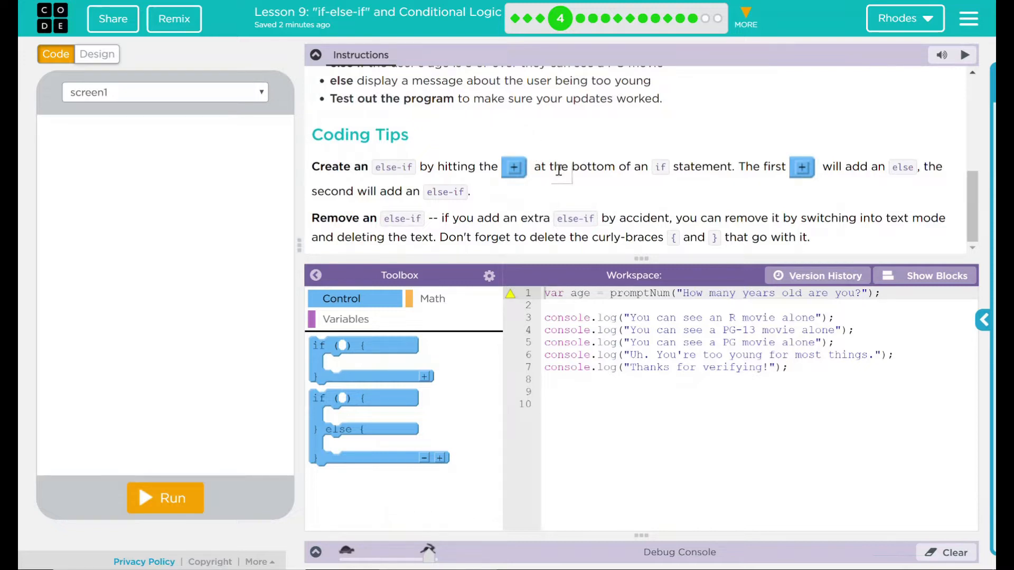
scroll("up", 3)
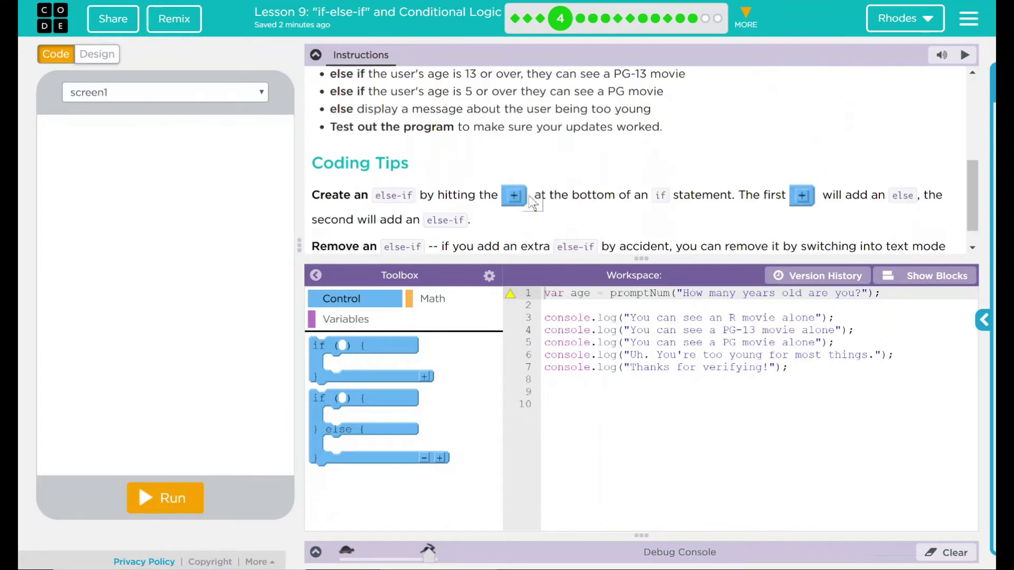
scroll("up", 3)
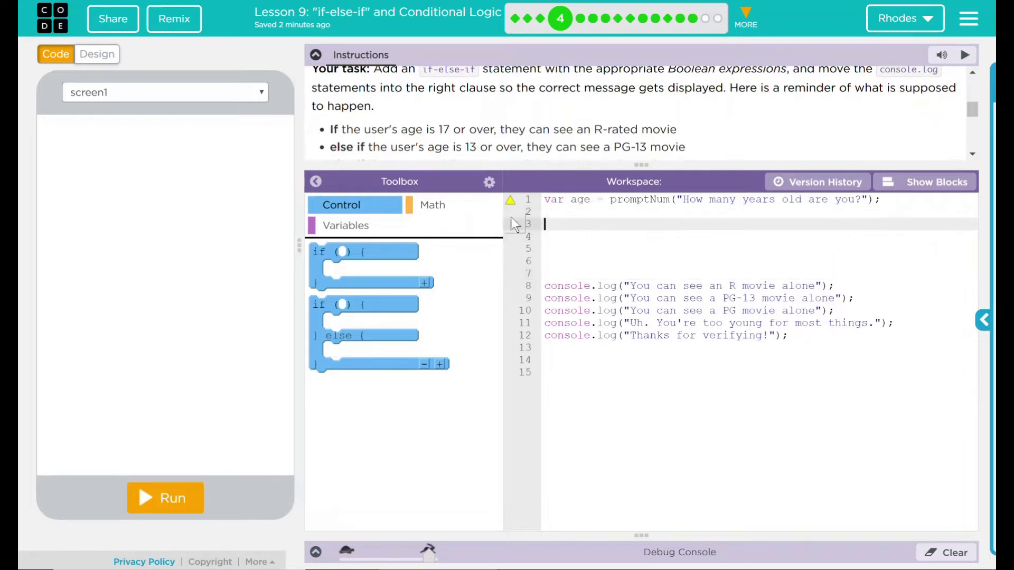
mouse_move(329, 311)
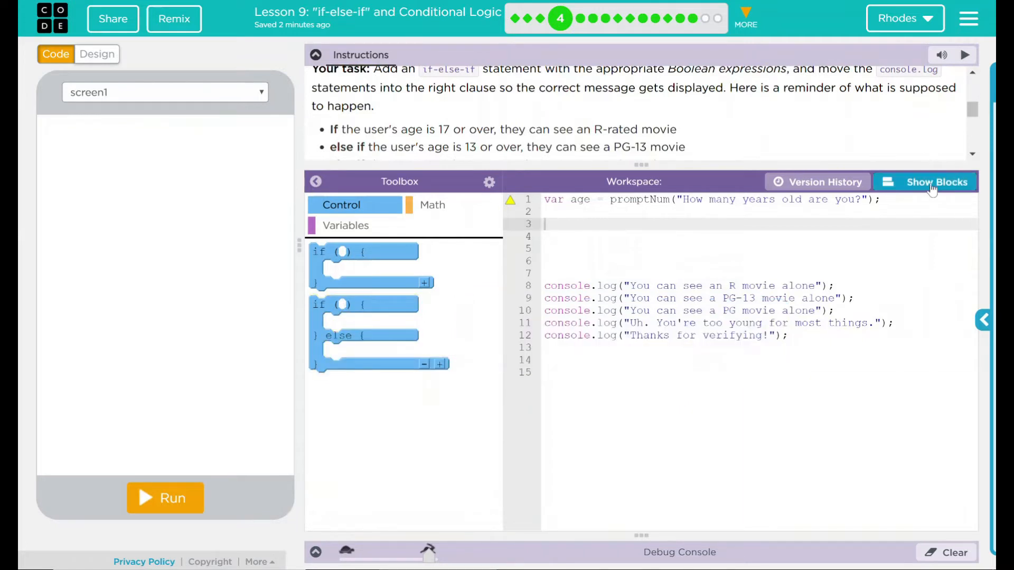
Step: Build an if / else if / else if / else skeleton in block view and return to text view
left_click(932, 182)
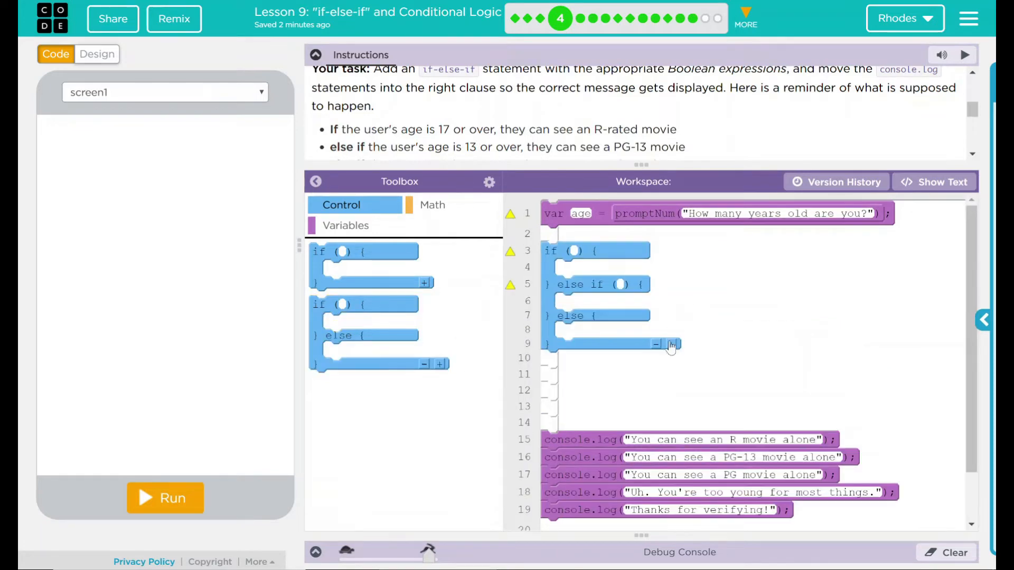
left_click(656, 343)
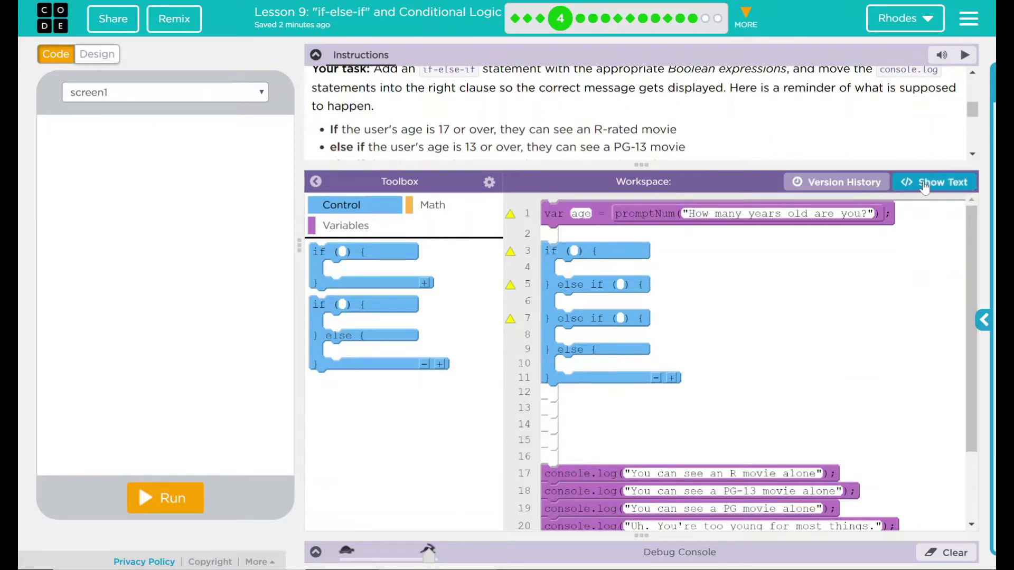
left_click(935, 182)
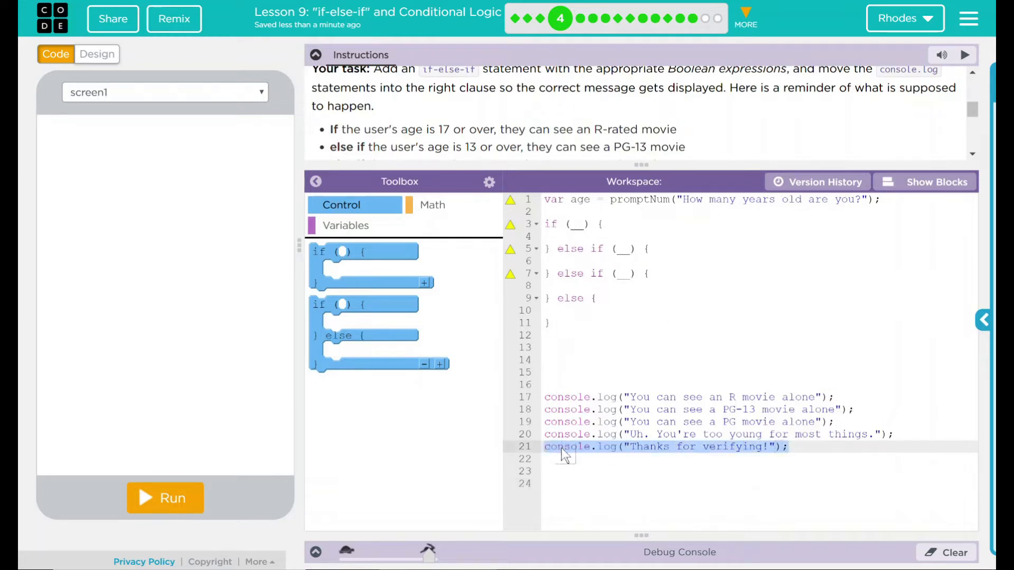
Step: Move the R, PG-13 and too-young messages into their branches and the Thanks line below the chain
left_click(549, 335)
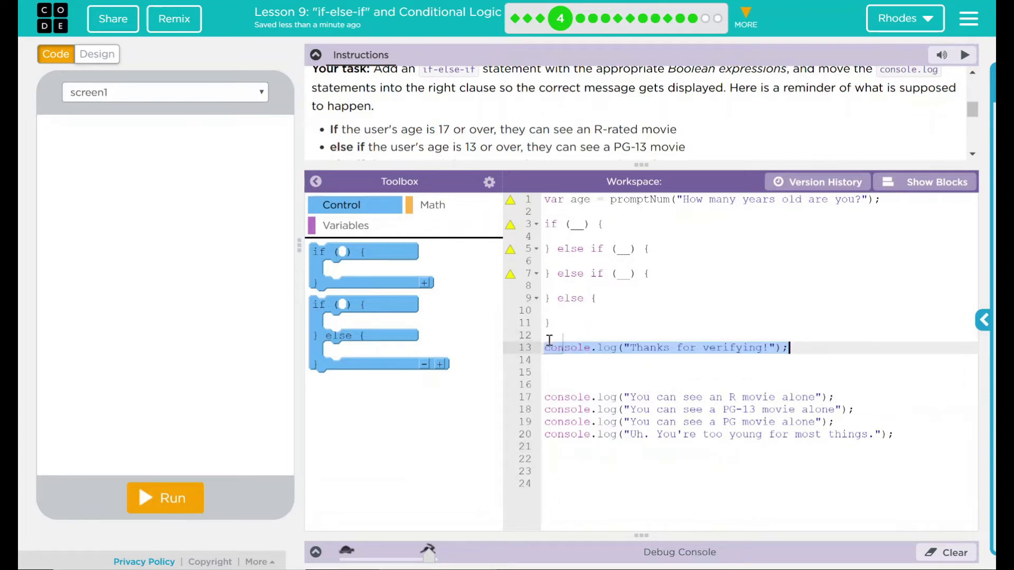
left_click(835, 396)
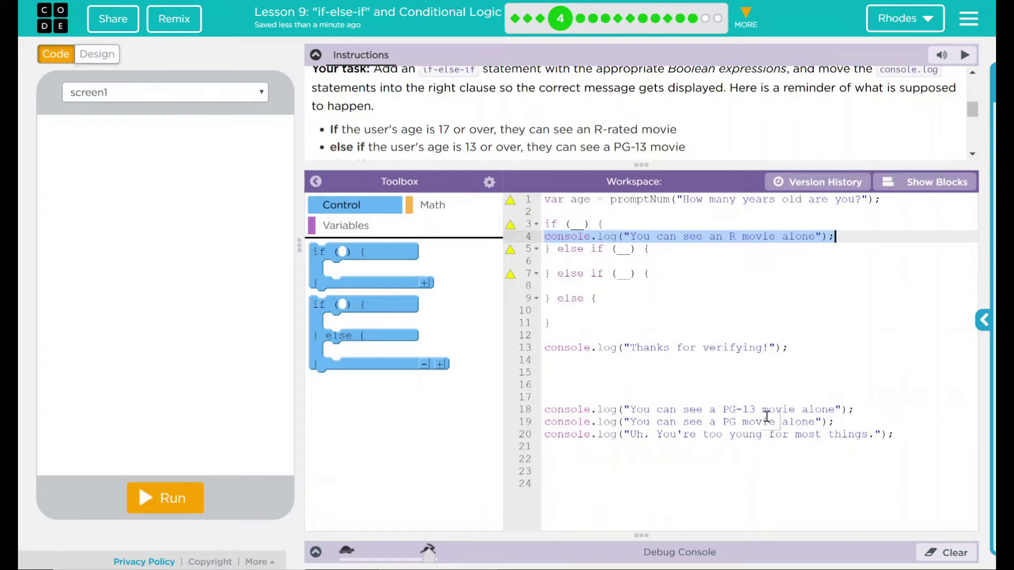
left_click(546, 409)
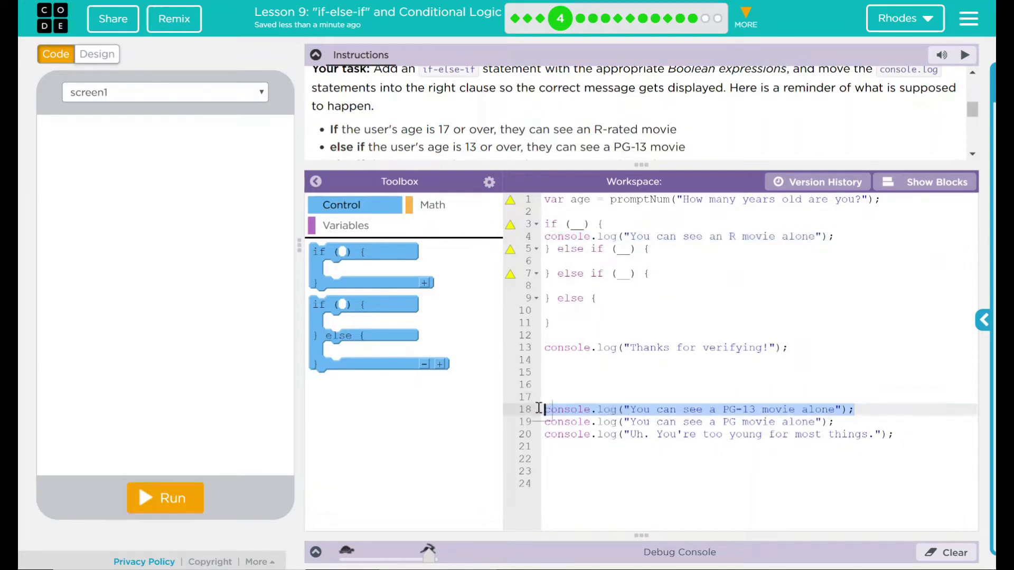
left_click(561, 261)
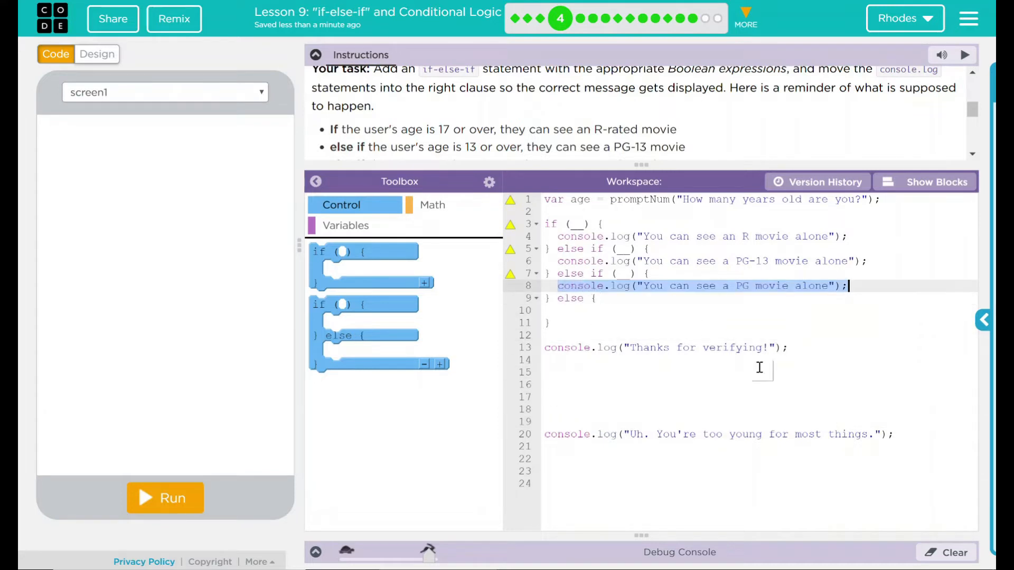
left_click(892, 434)
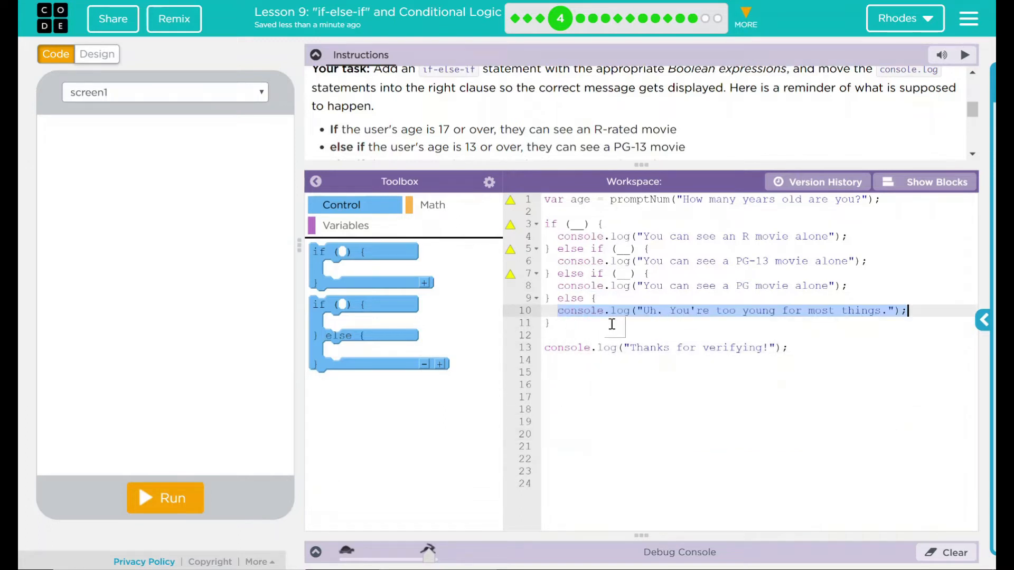
mouse_move(620, 471)
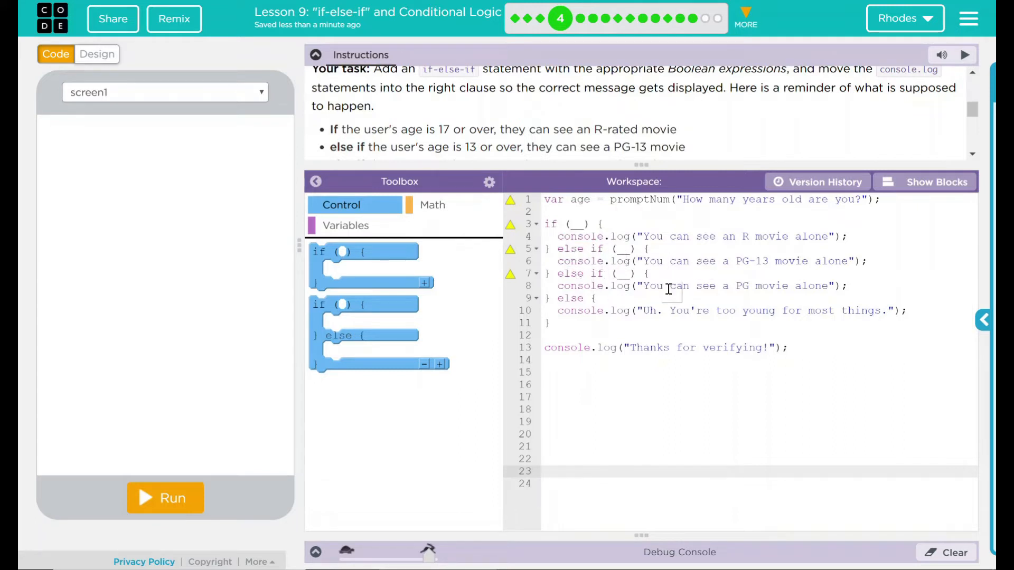
mouse_move(548, 191)
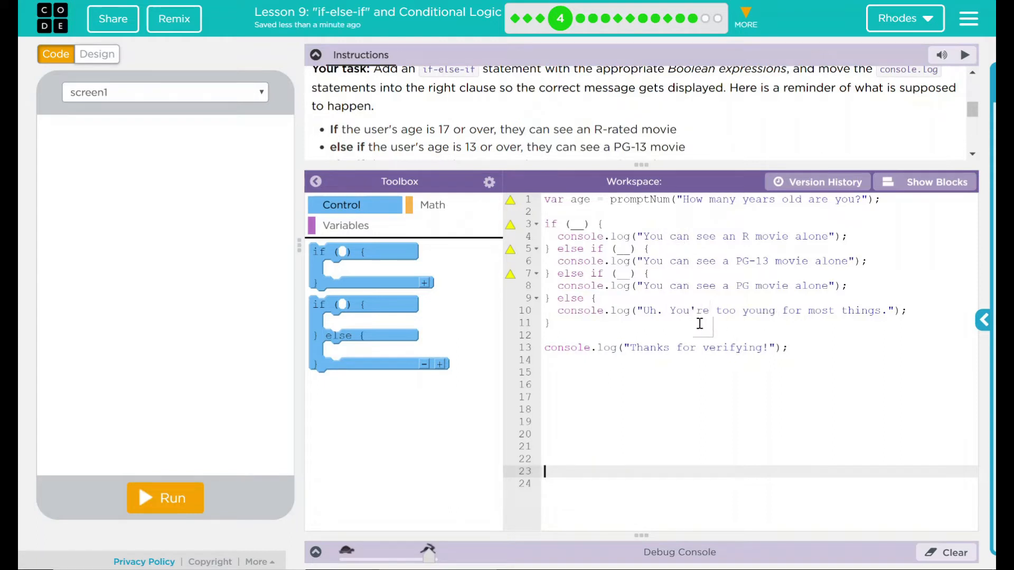
left_click(585, 351)
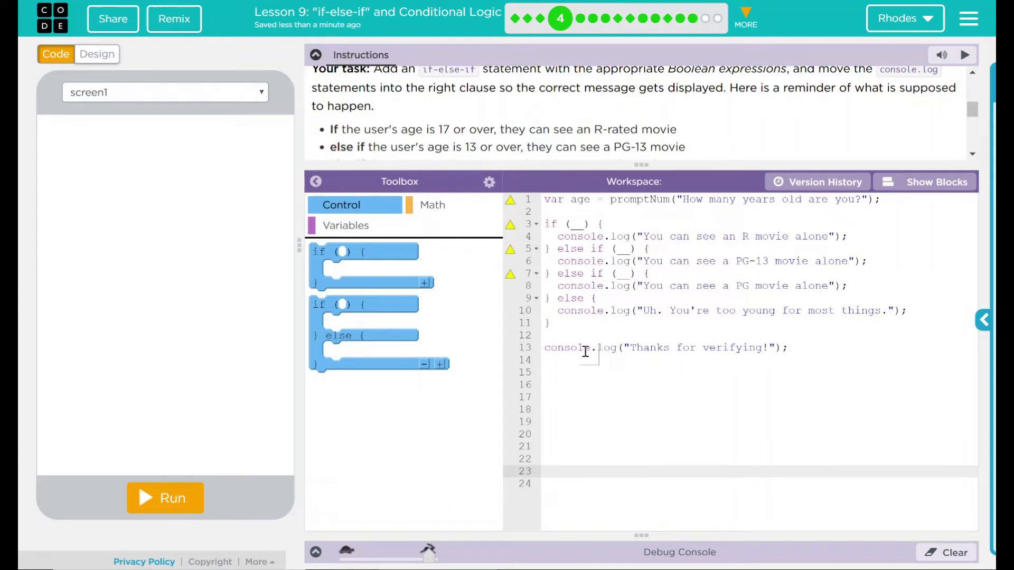
Step: Fill the first if condition with age using the math comparison operators
left_click(546, 471)
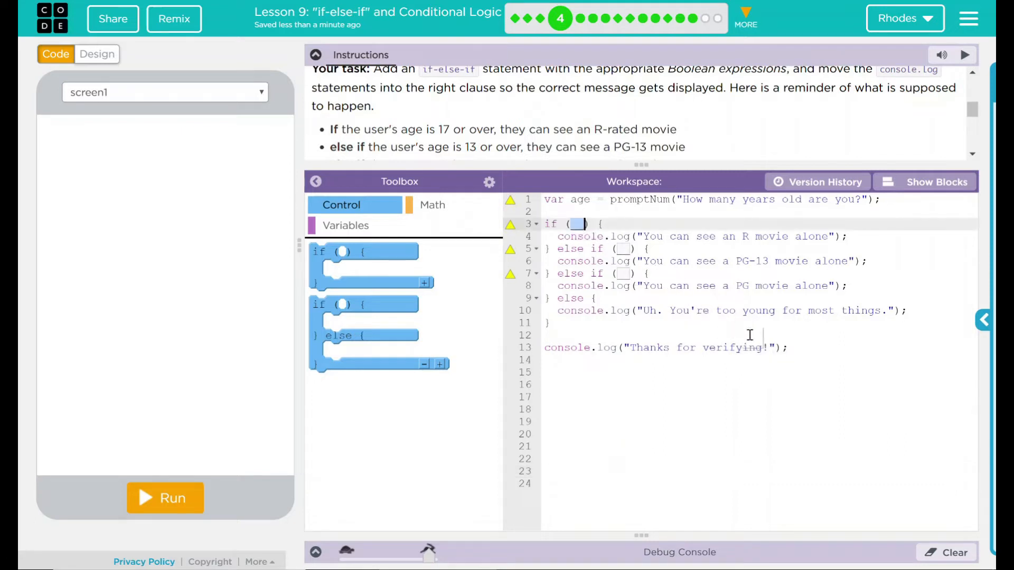
mouse_move(432, 205)
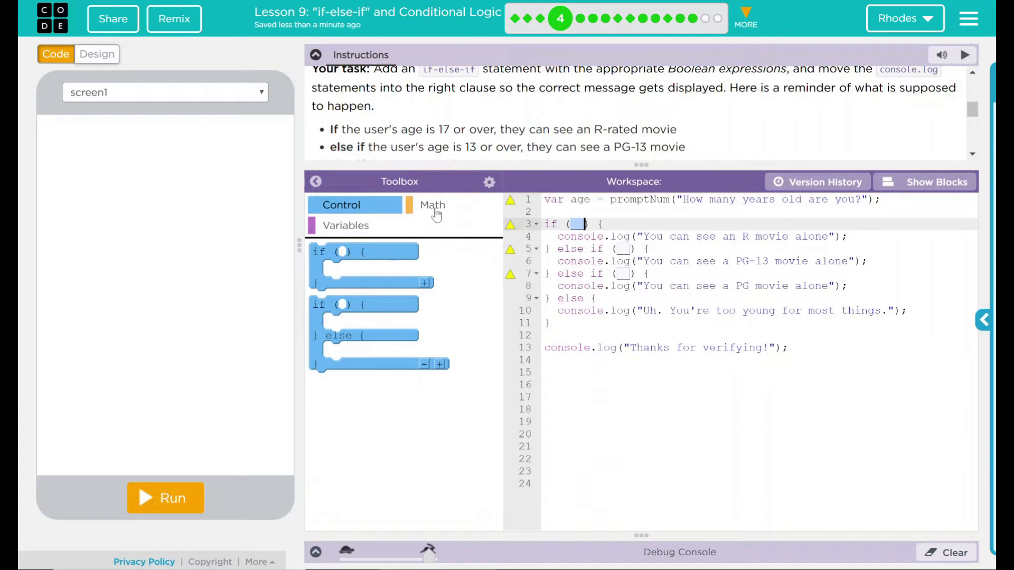
left_click(432, 205)
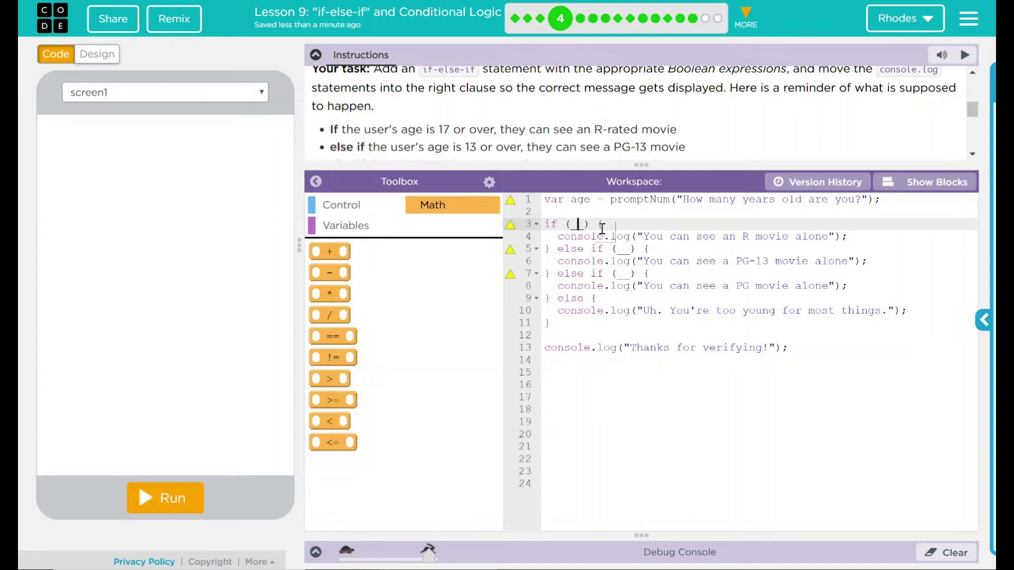
type("_age")
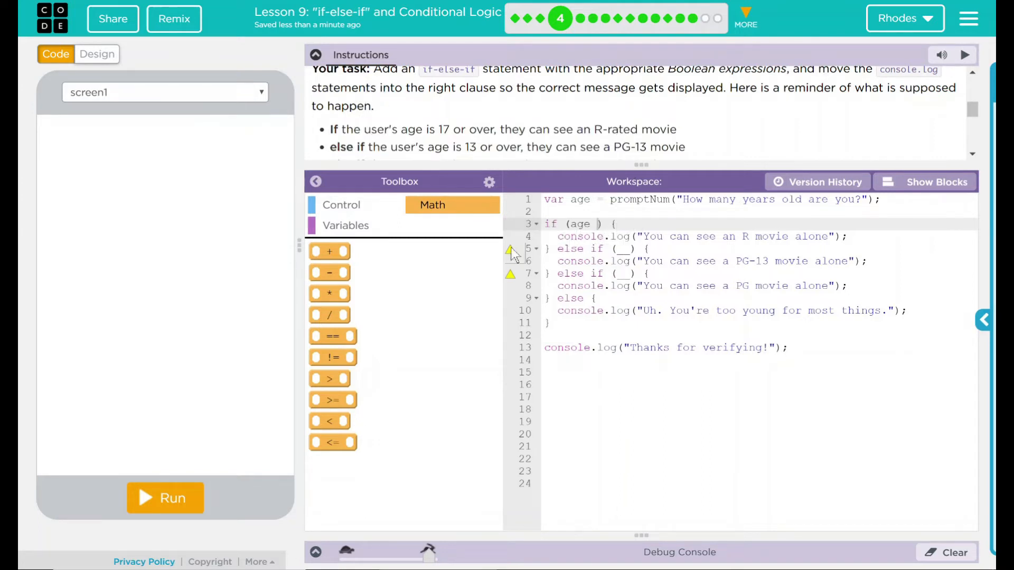
mouse_move(331, 399)
type(" >= 17")
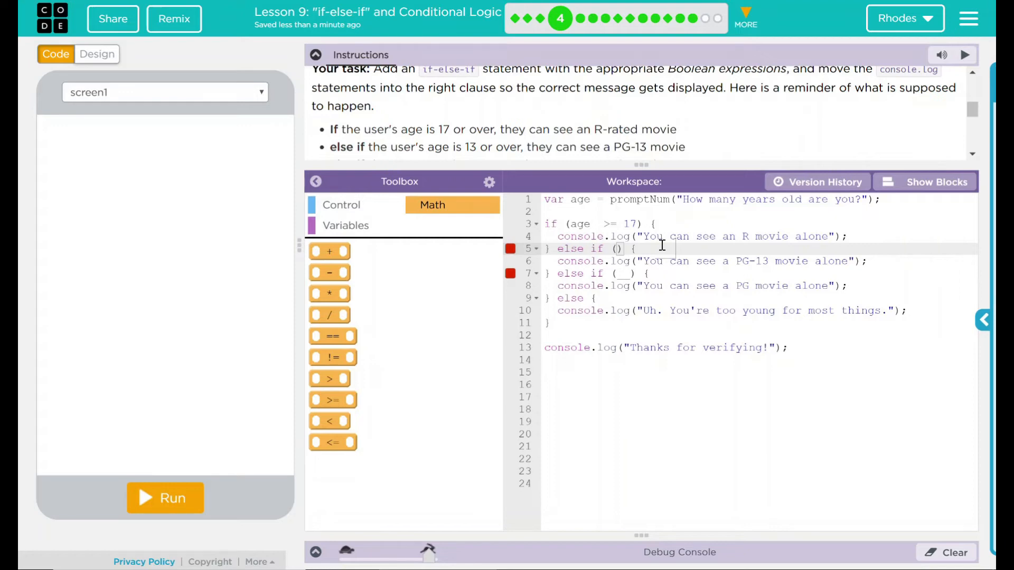
Step: Fill the else-if conditions with age >= 13 and age >= 5
type("age")
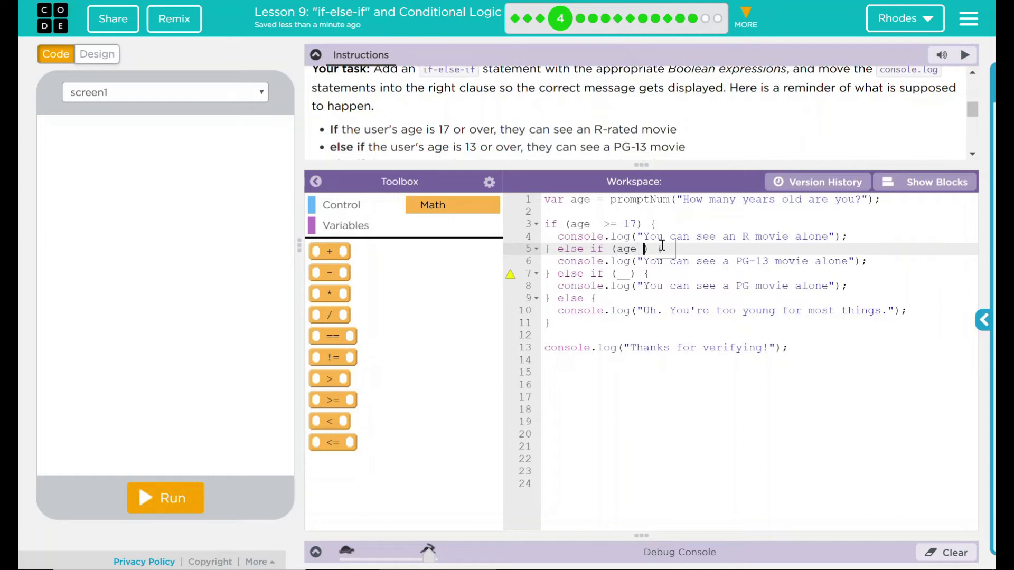
type(">")
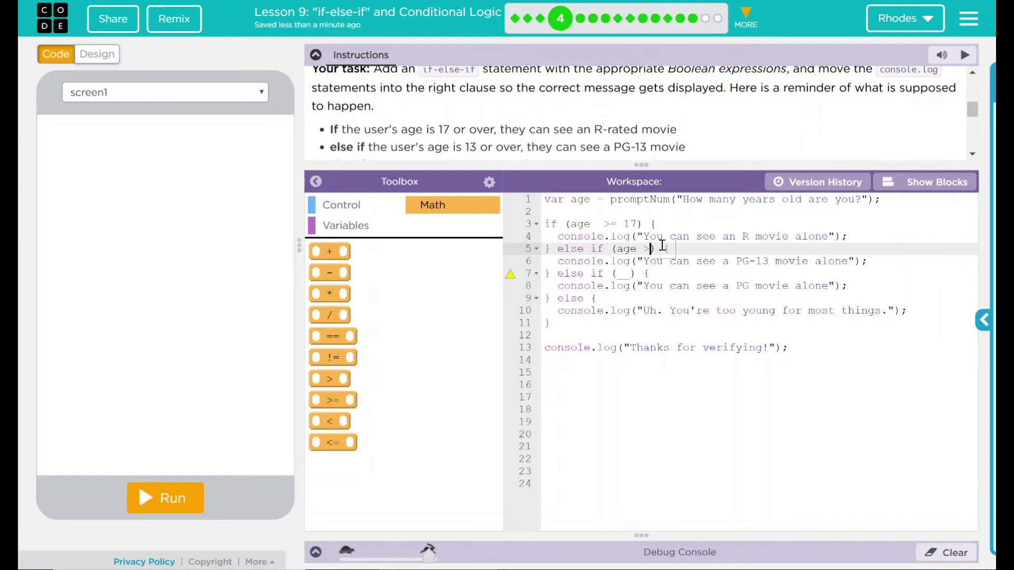
type("=")
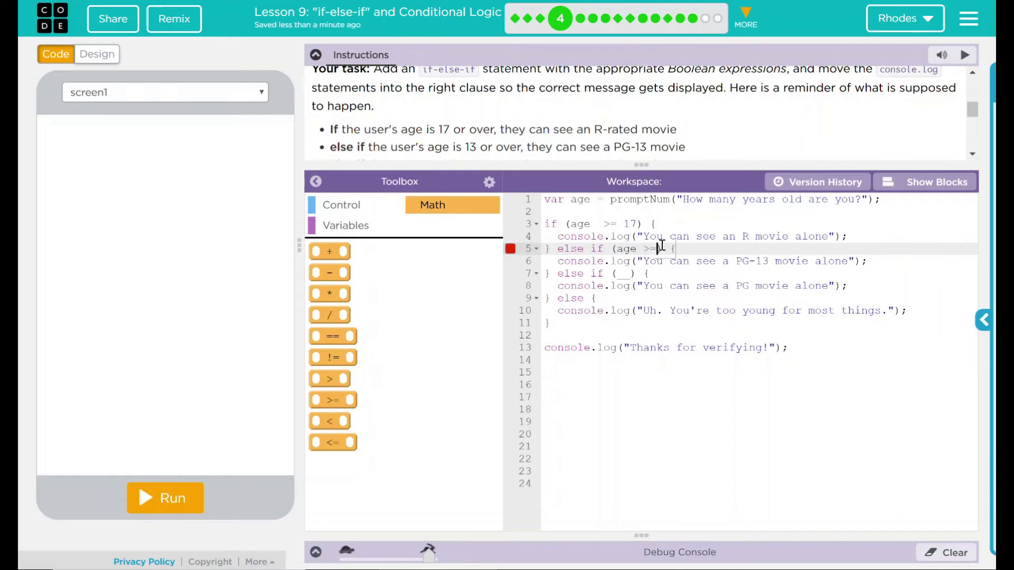
type("13")
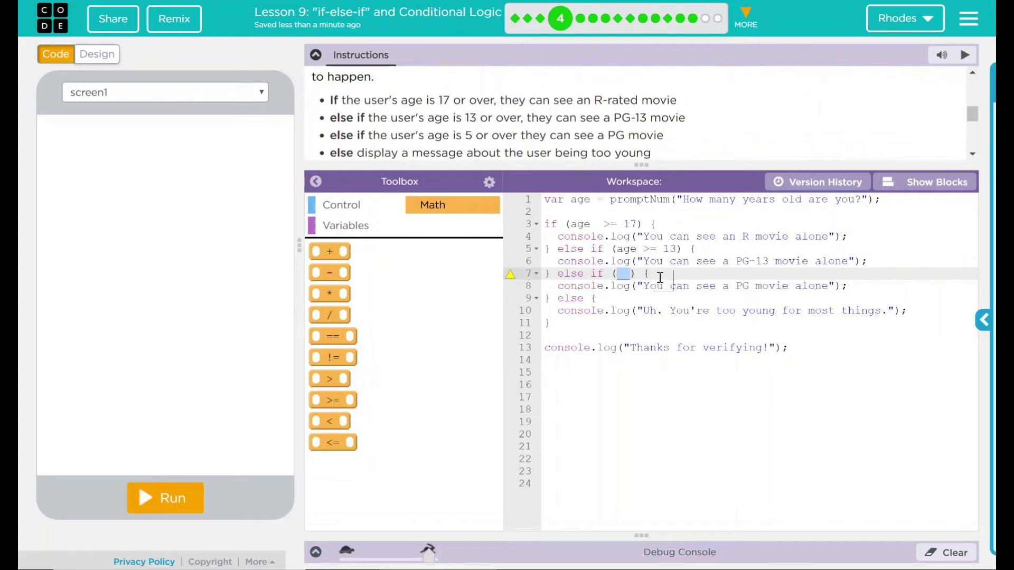
type("age")
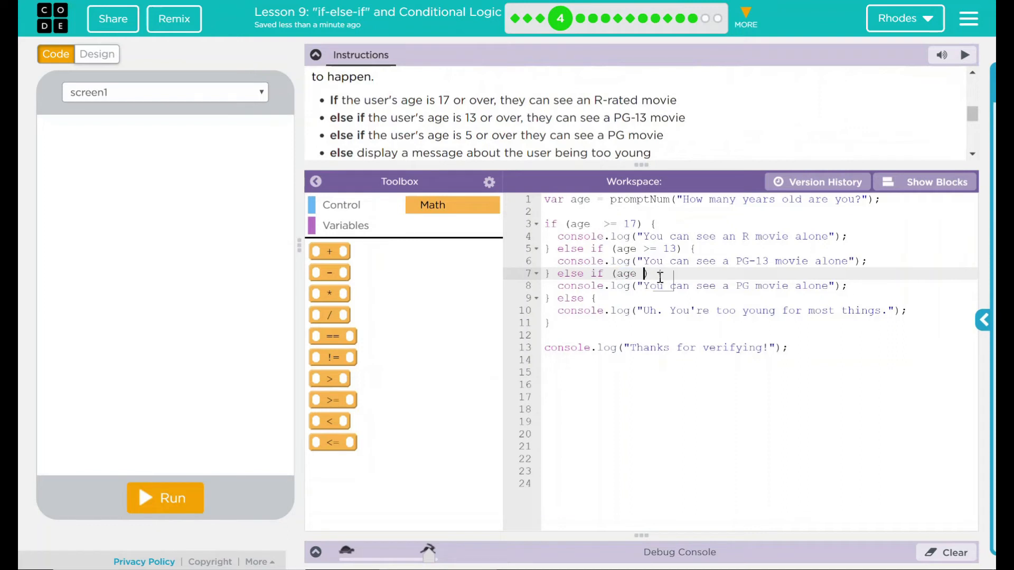
type(">=")
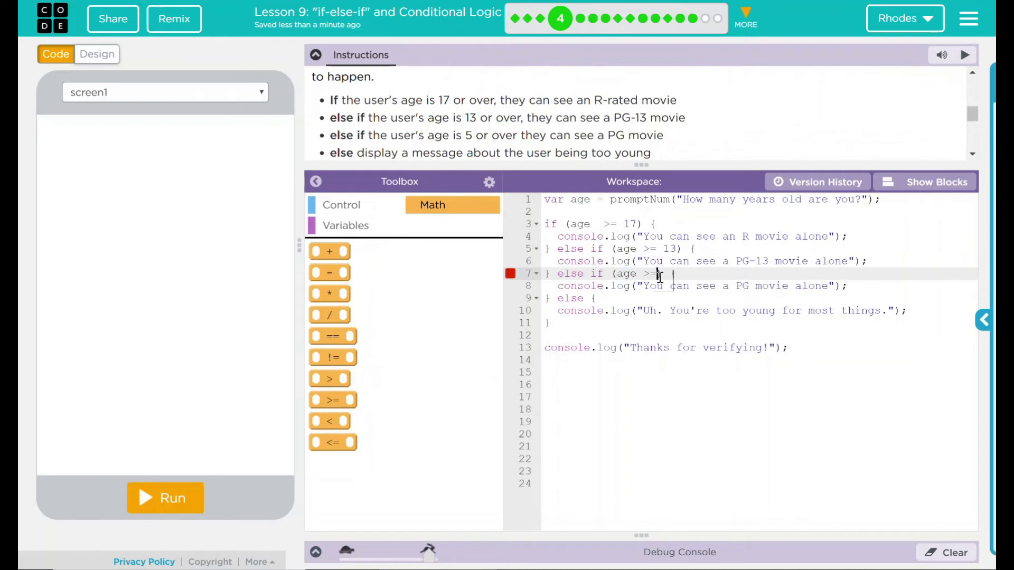
type("5")
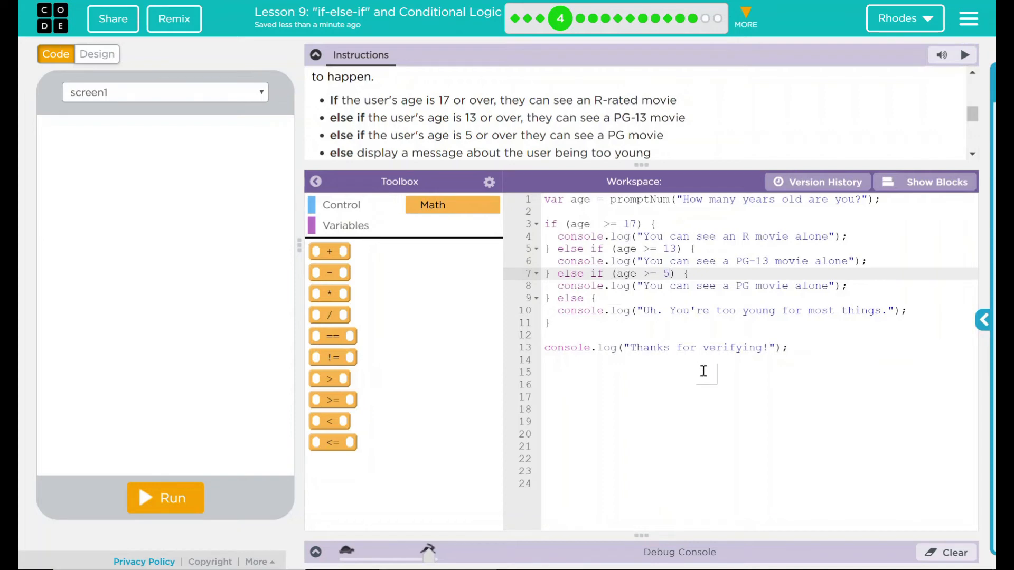
left_click(663, 224)
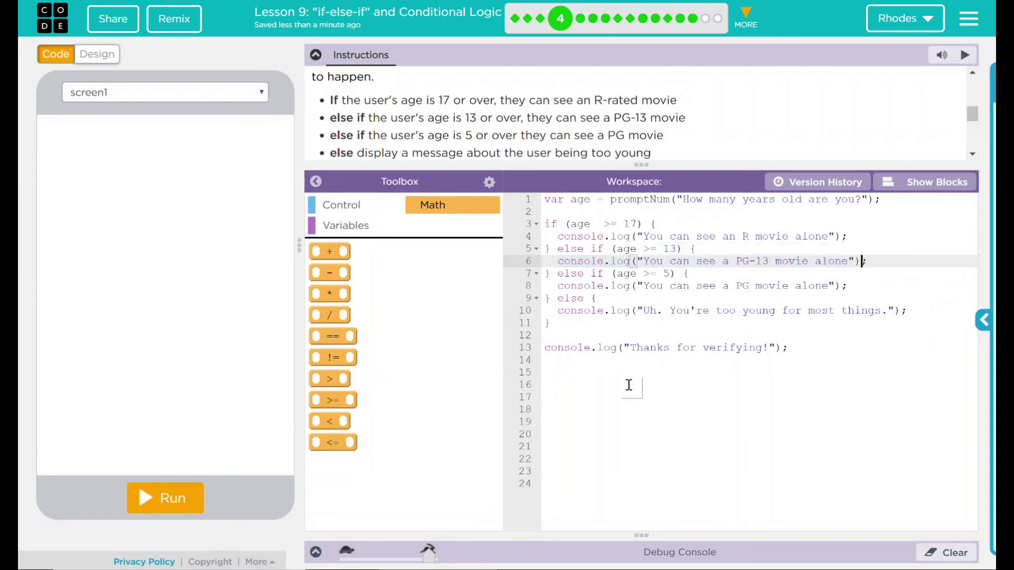
mouse_move(425, 428)
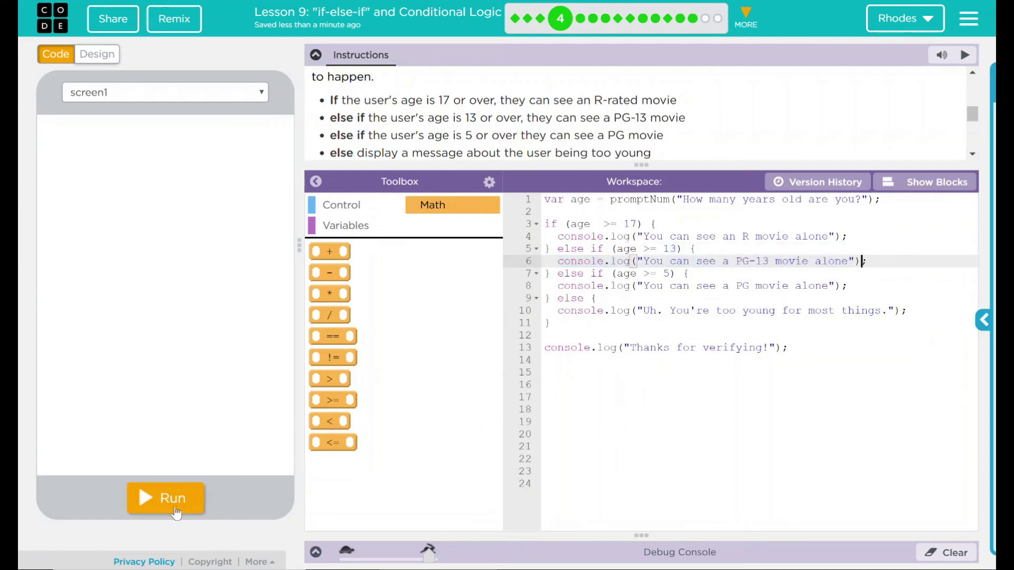
Step: Run the program with ages 21 and 15, checking each rating message
left_click(166, 497)
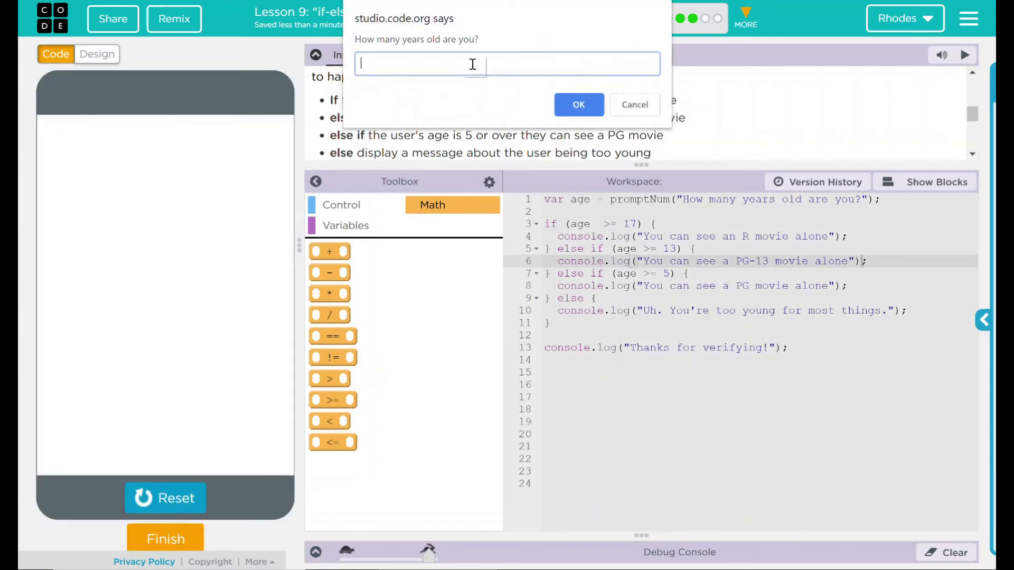
type("21")
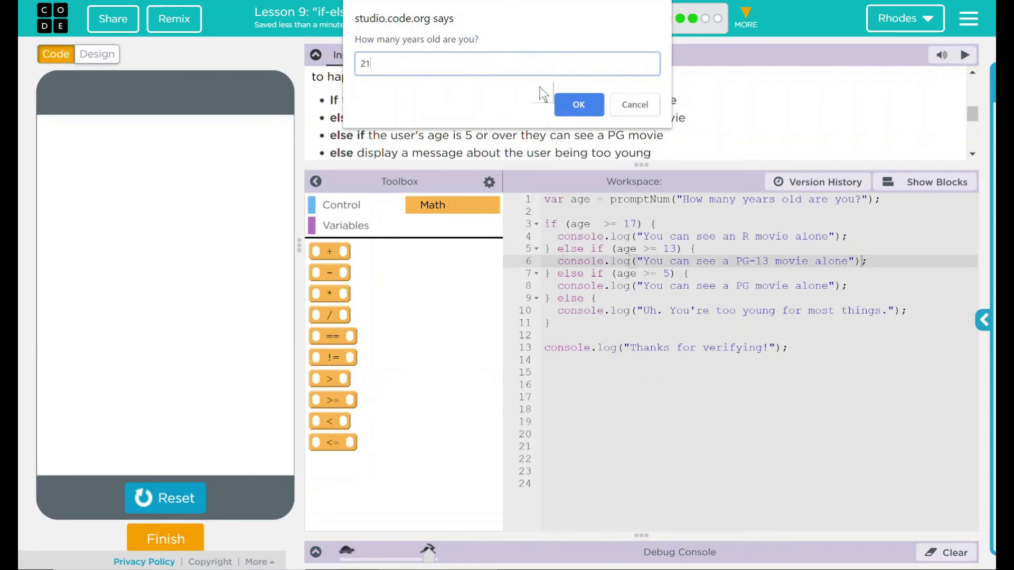
left_click(578, 104)
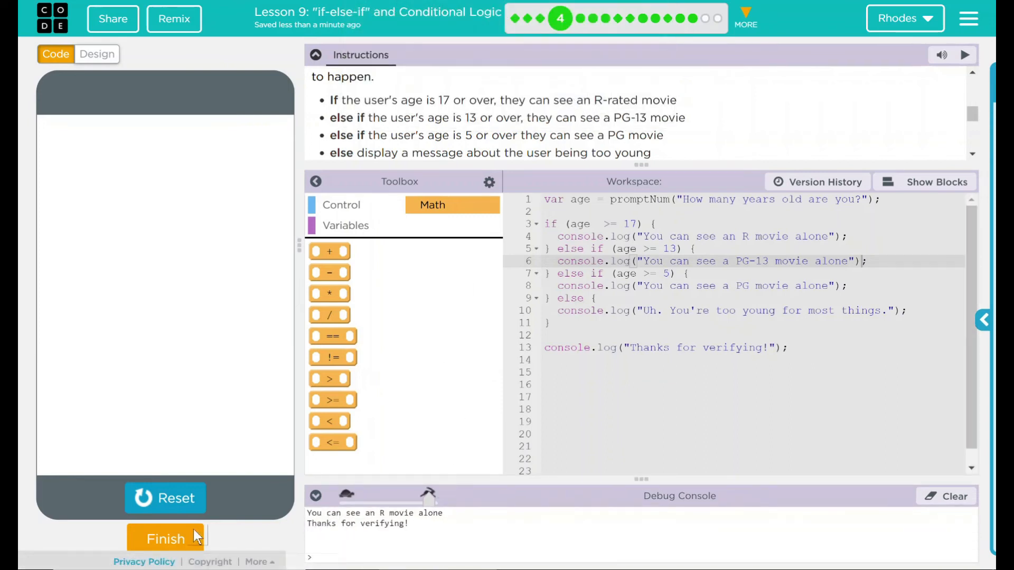
left_click(164, 497)
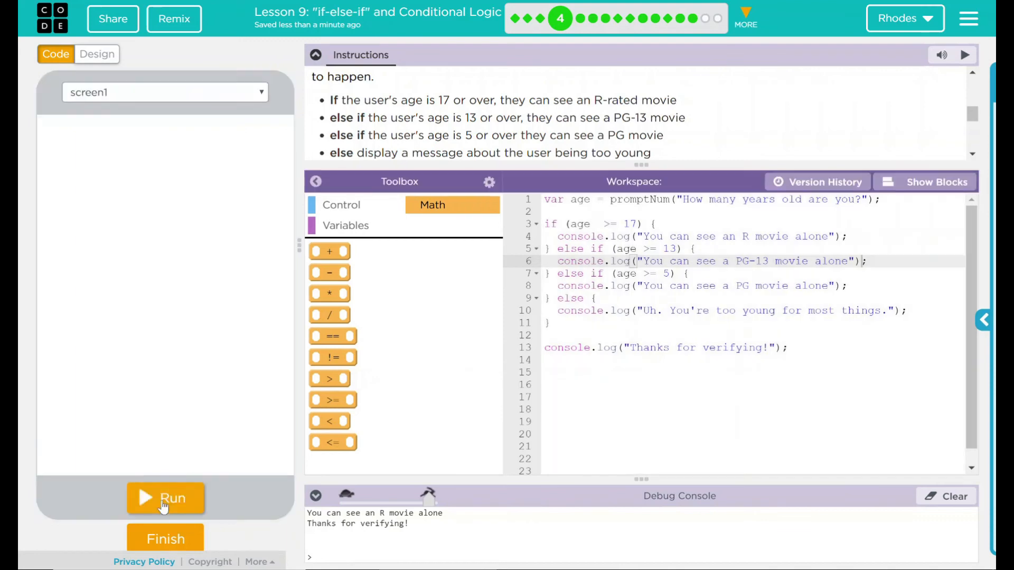
left_click(166, 497)
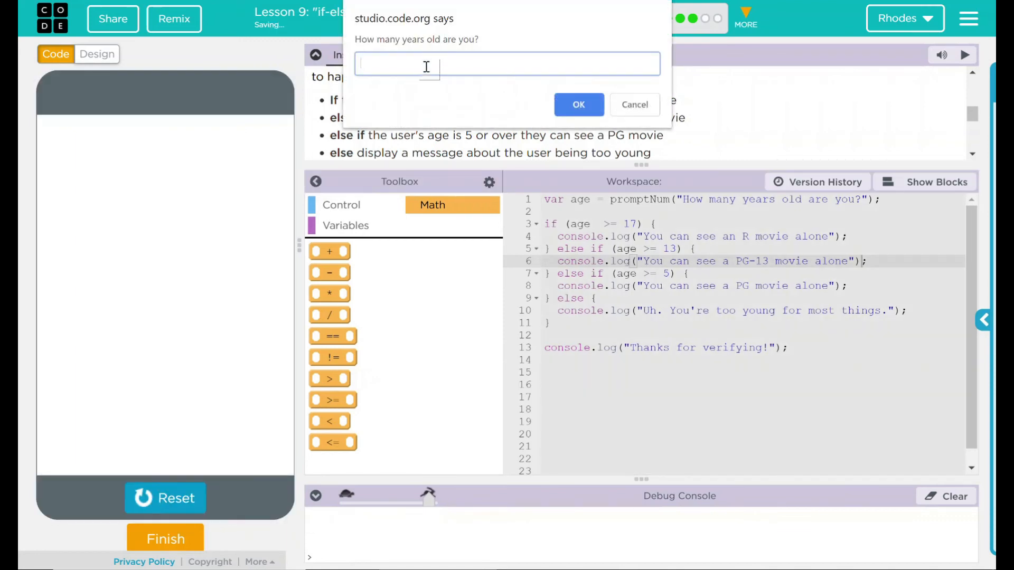
type("15")
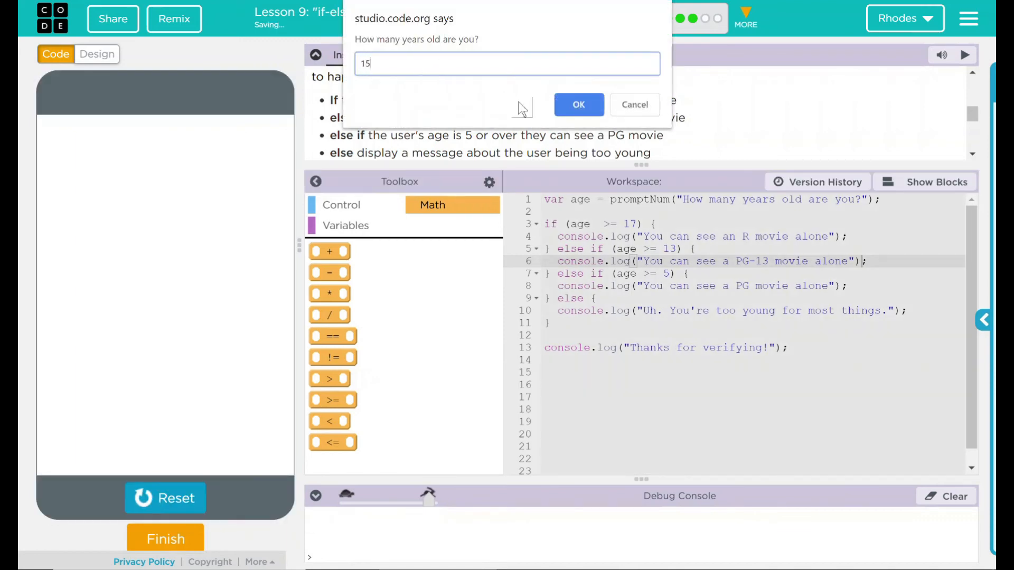
left_click(578, 104)
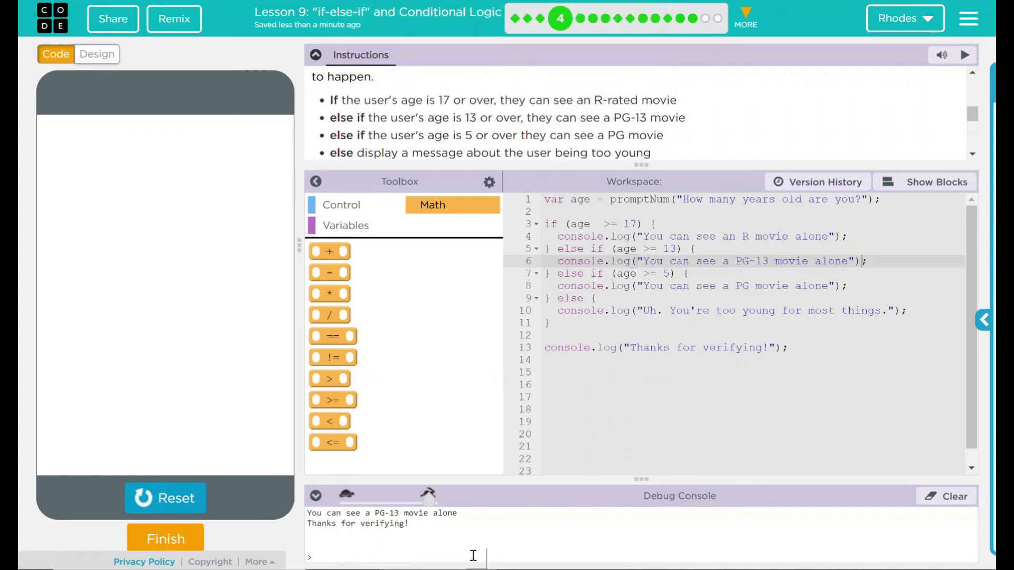
Step: Rerun the program with ages 6 and 2, checking the PG and too-young messages
double_click(381, 513)
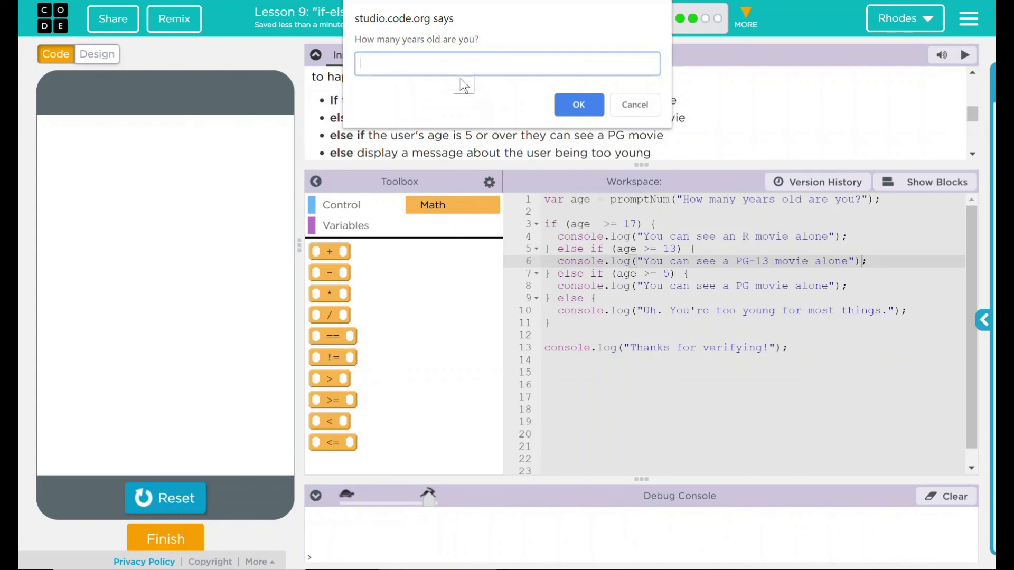
type("6")
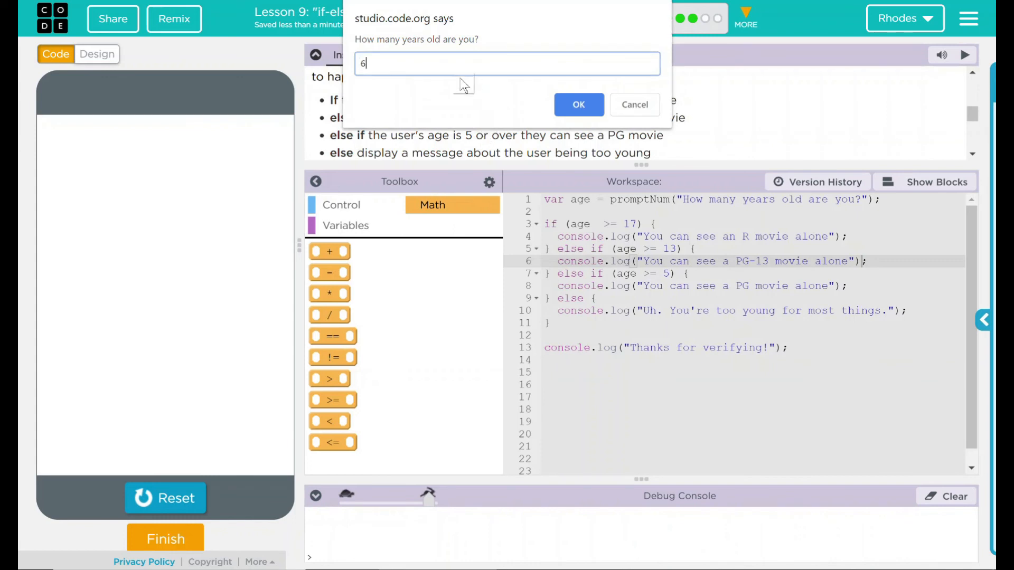
left_click(577, 105)
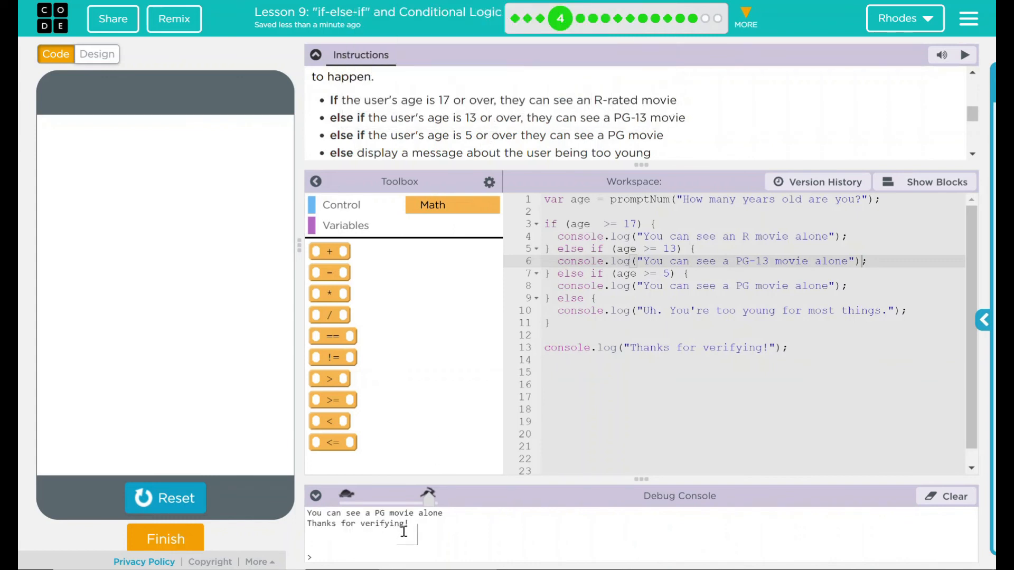
left_click(165, 497)
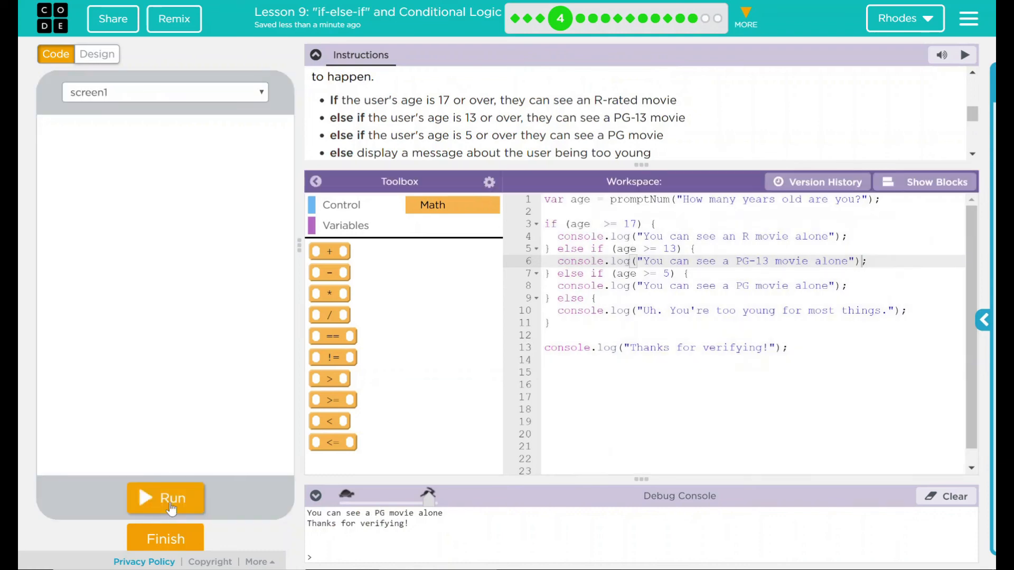
left_click(166, 497)
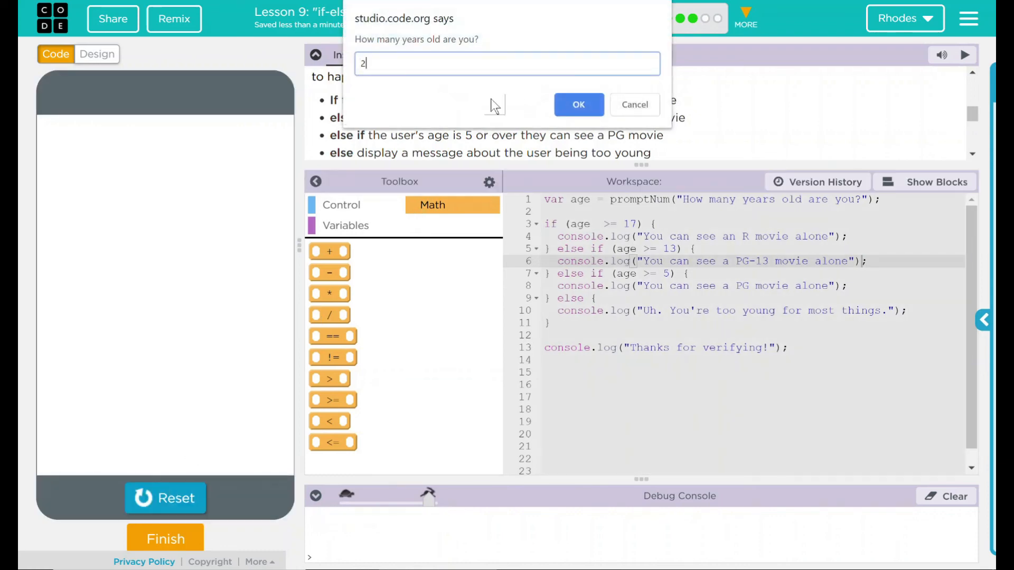
left_click(577, 105)
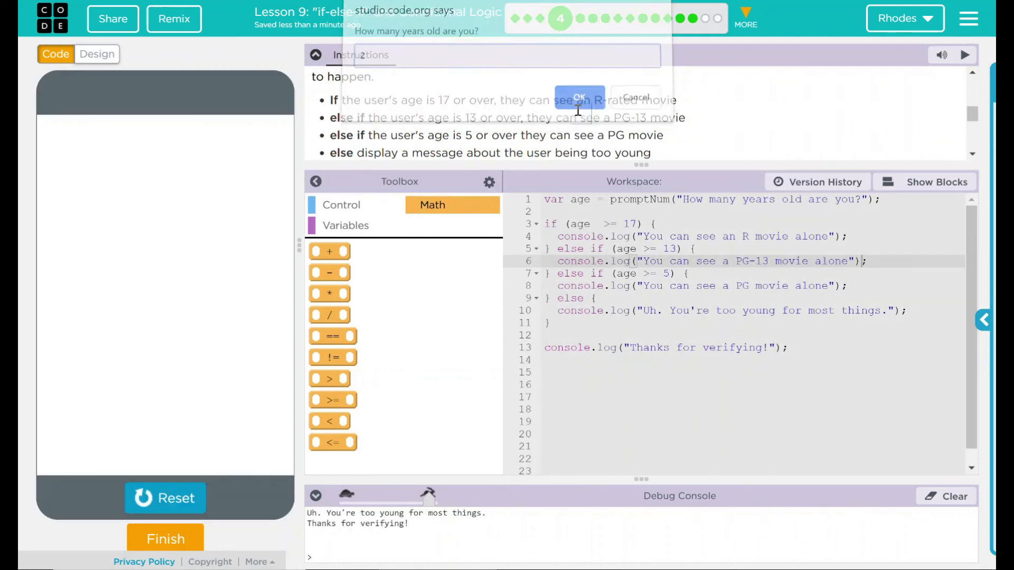
left_click(578, 98)
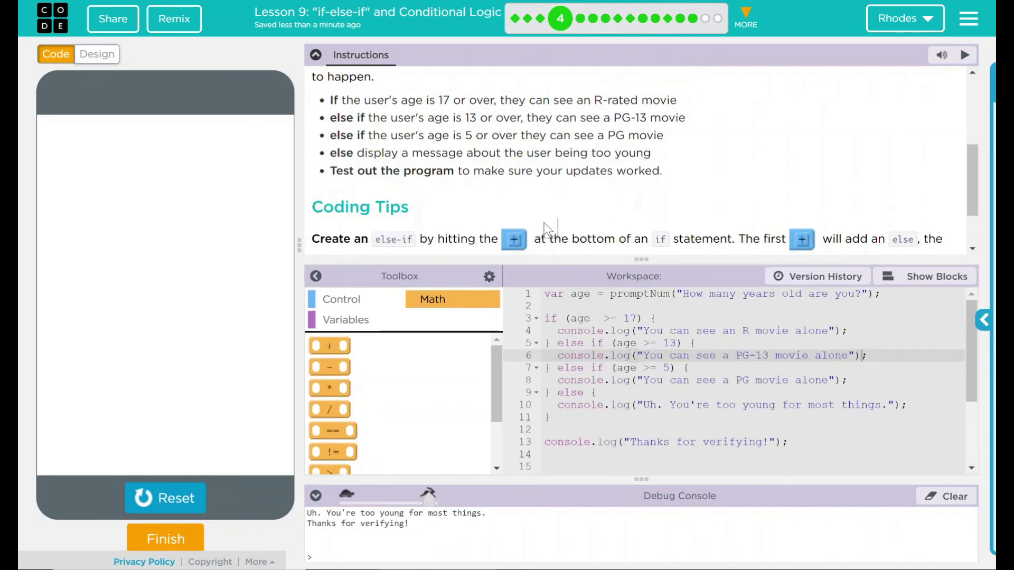
Step: Review the Instructions panel and mark the lesson as finished
scroll("up", 3)
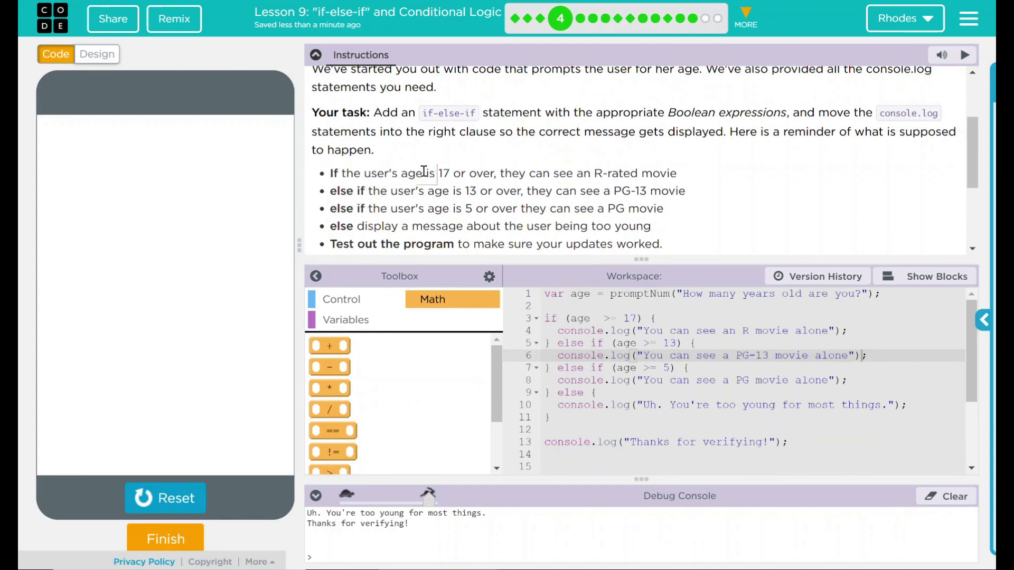
mouse_move(468, 208)
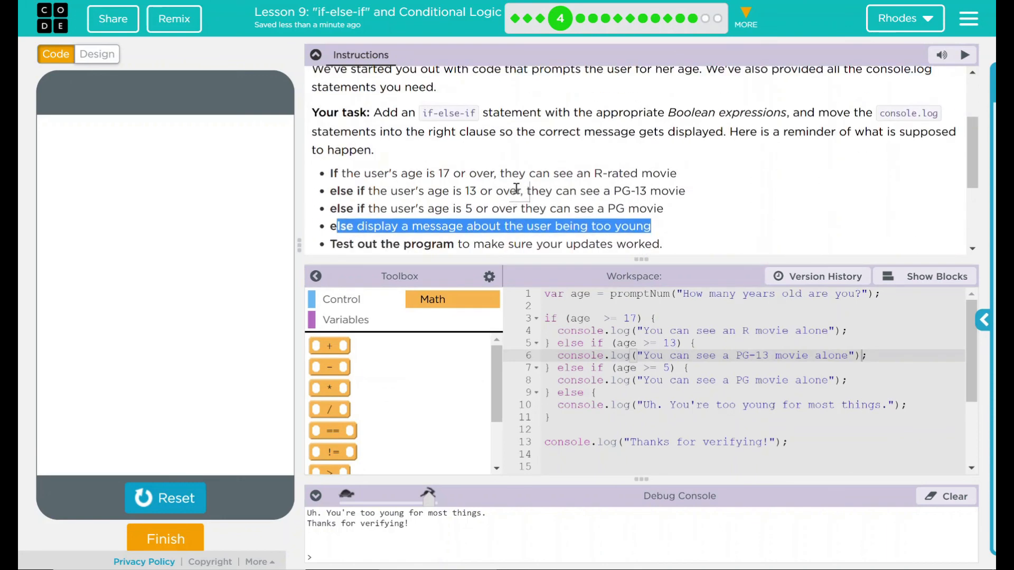
scroll("up", 3)
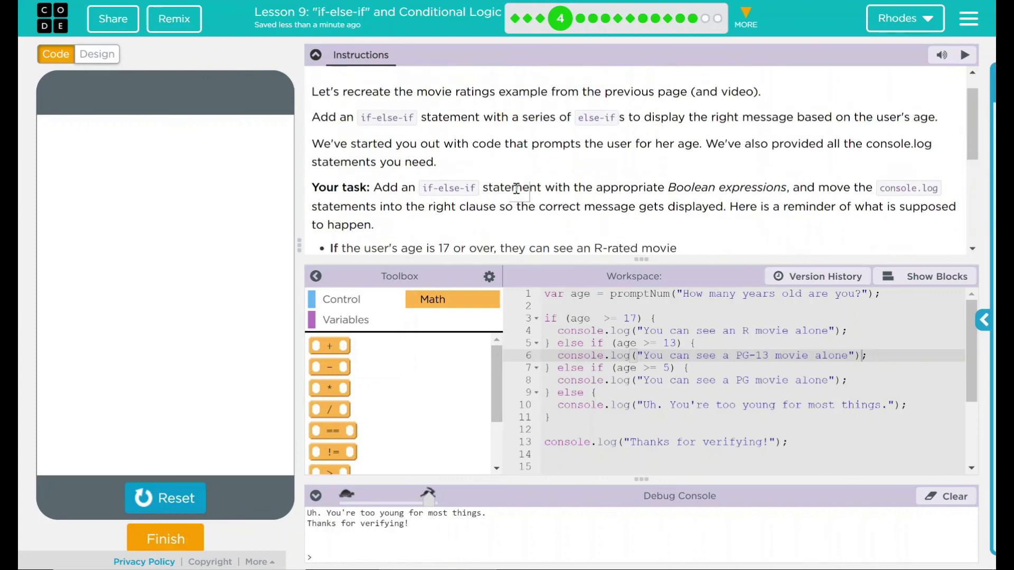
scroll("down", 3)
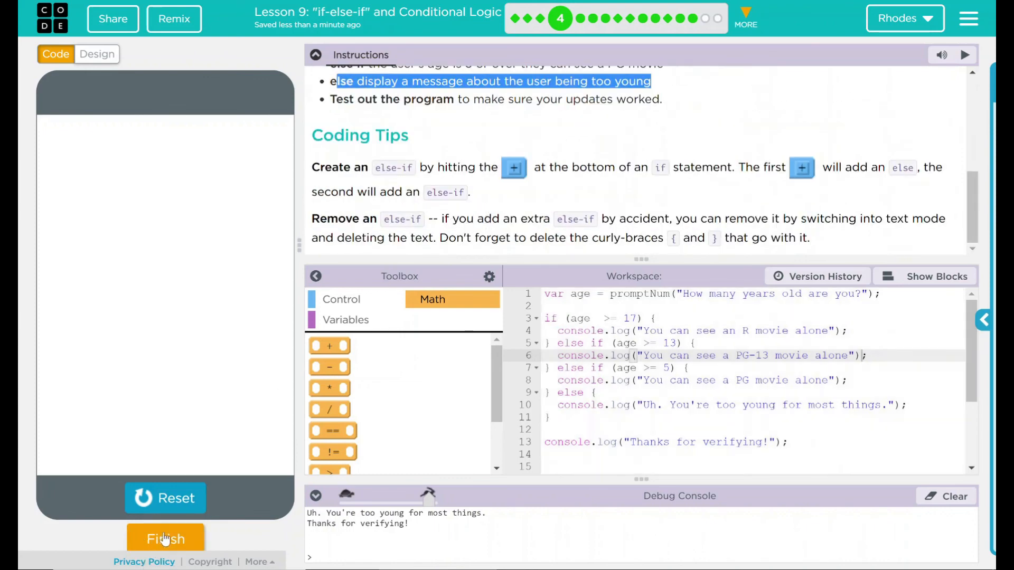
left_click(165, 537)
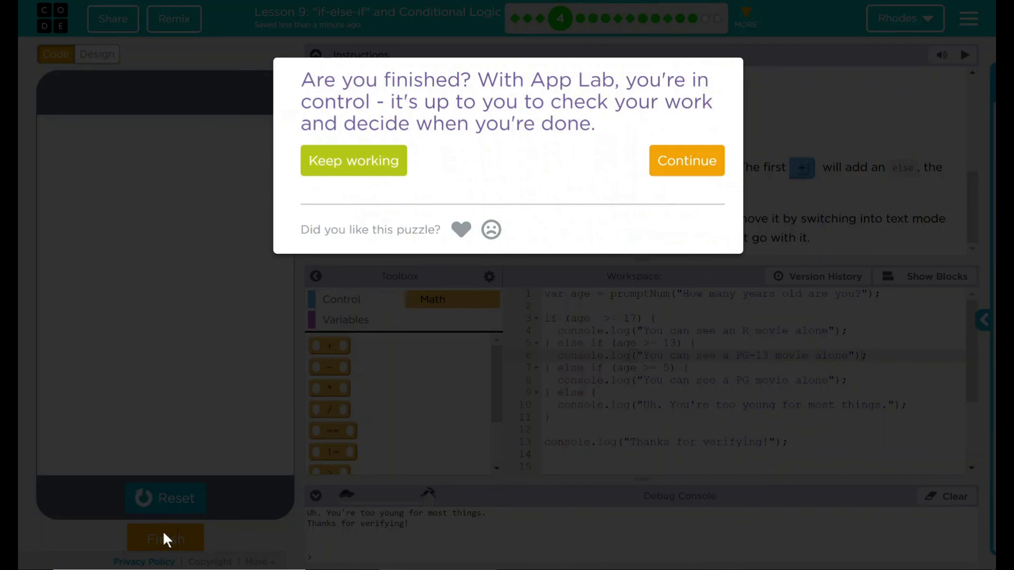
mouse_move(686, 161)
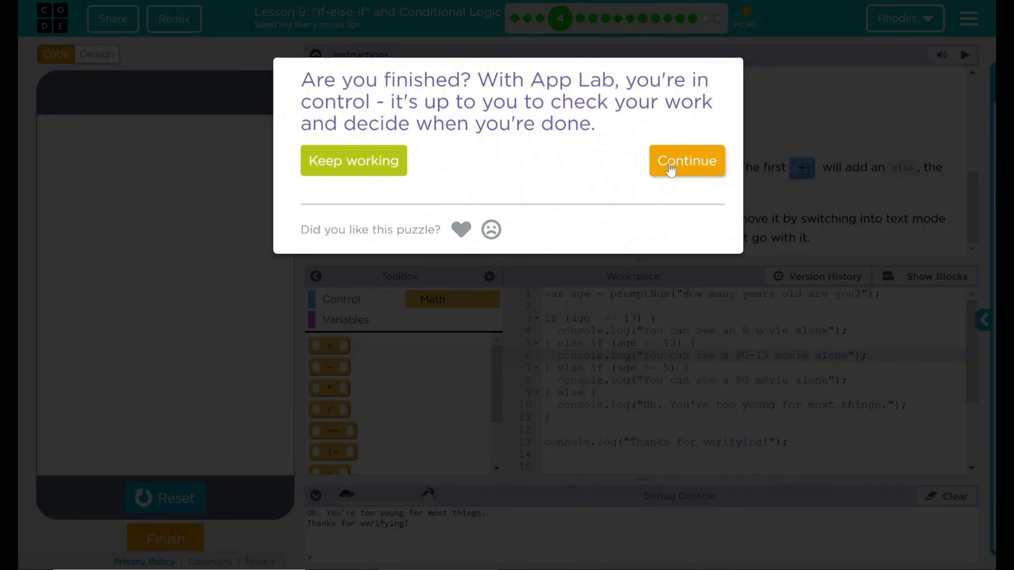